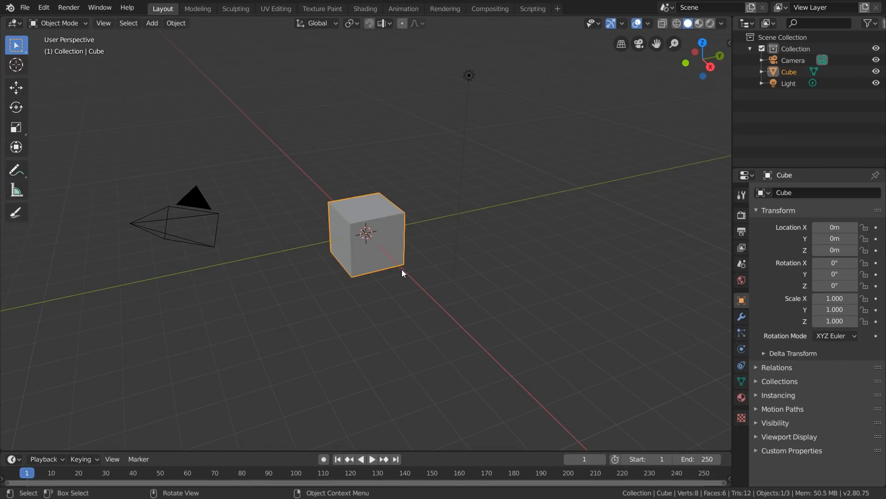
- Replace the default cube with a plane subdivided into a dense 588-face grid
right_click(404, 273)
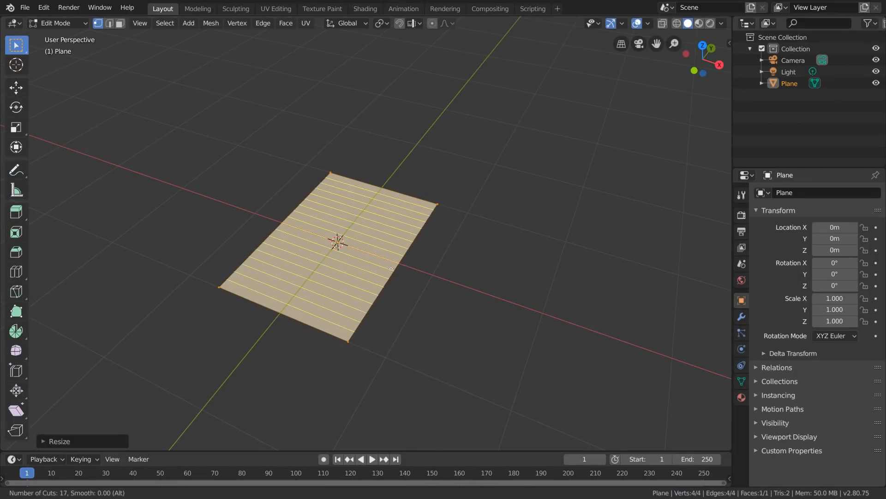
key(Tab)
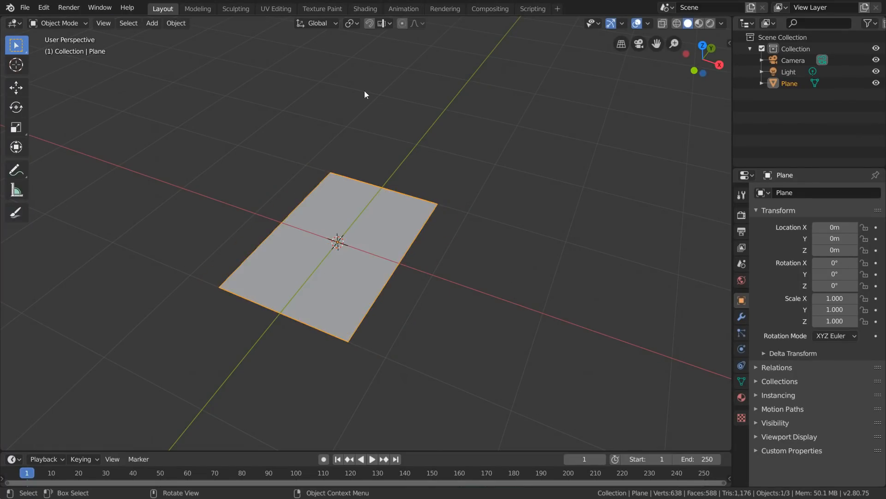
- Switch to the Shading workspace and change the lower editor type while viewing the plane
click(365, 8)
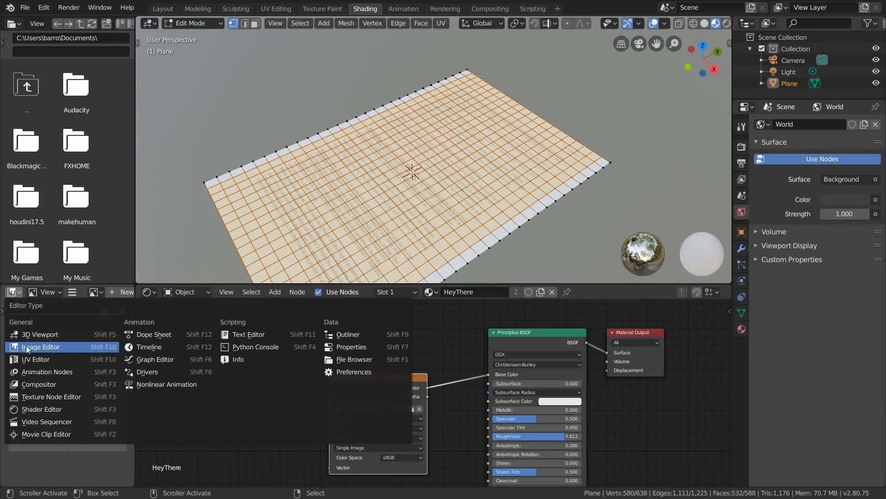
click(41, 346)
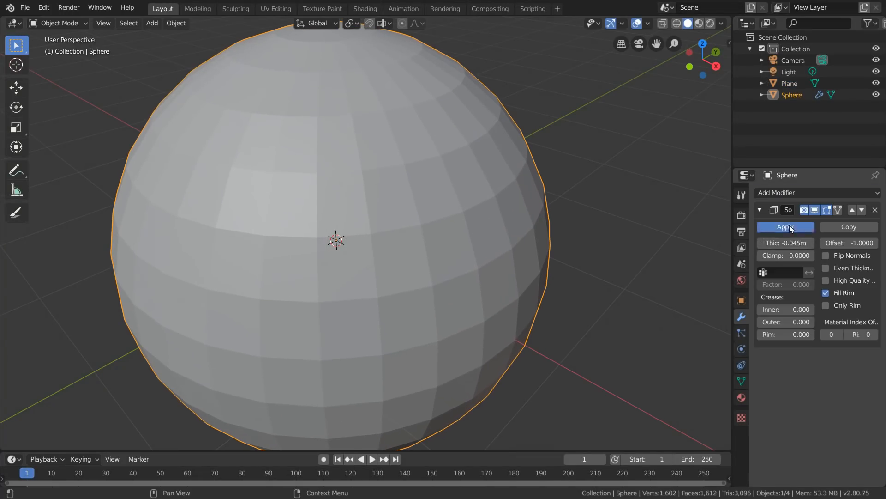
- Apply the sphere's Solidify modifier at -0.045 m thickness
click(784, 228)
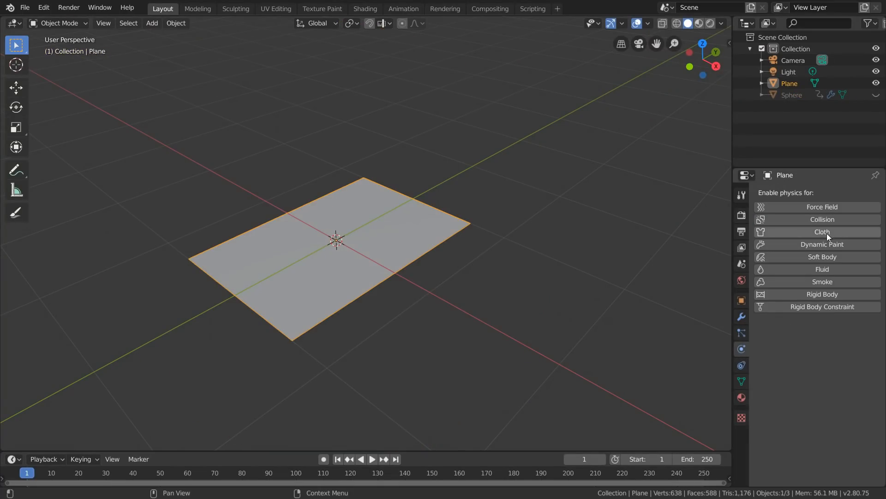
- Enable Cloth physics on the plane and bake a 30-frame cache
click(822, 231)
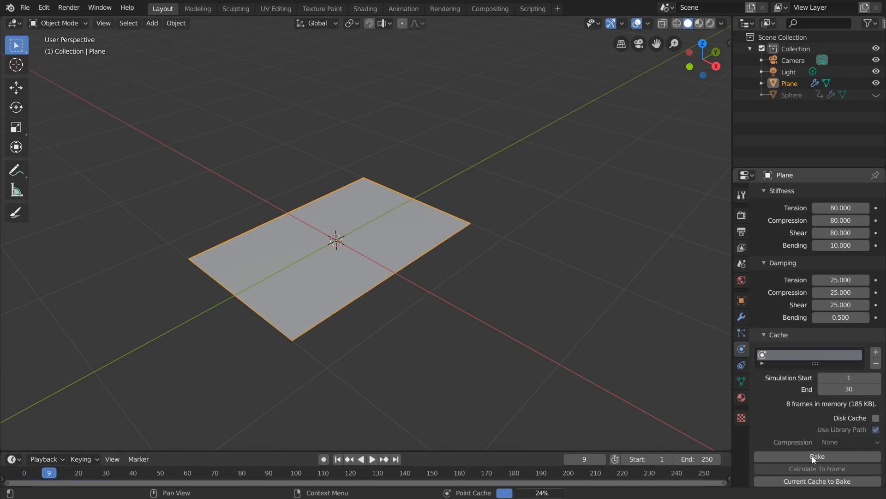
click(817, 456)
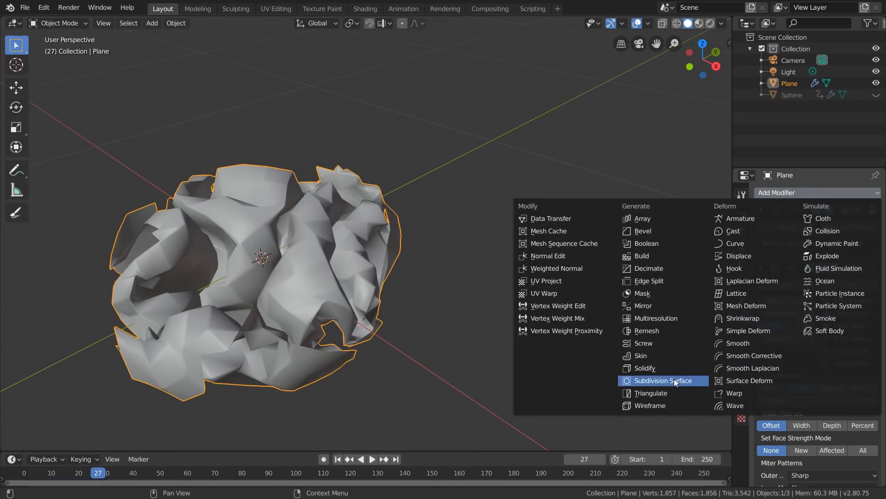
- Add Subdivision Surface and Cast modifiers to the paper ball, then add a UV Sphere
click(660, 380)
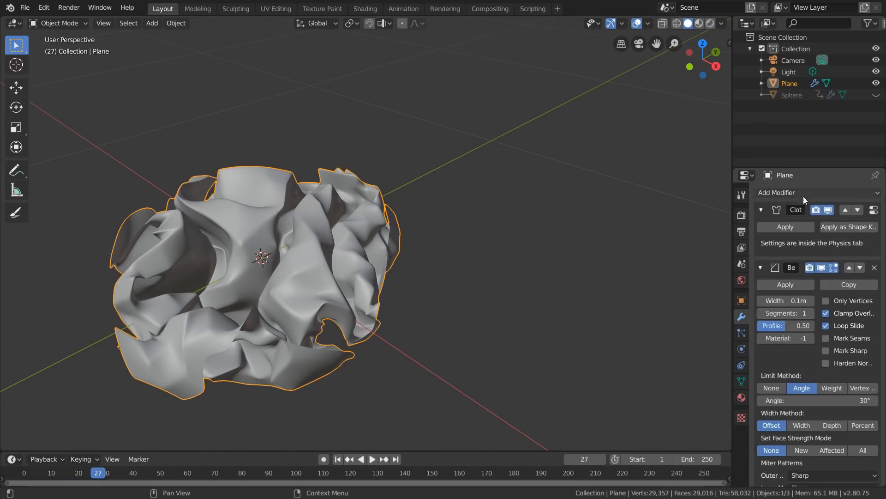
click(151, 22)
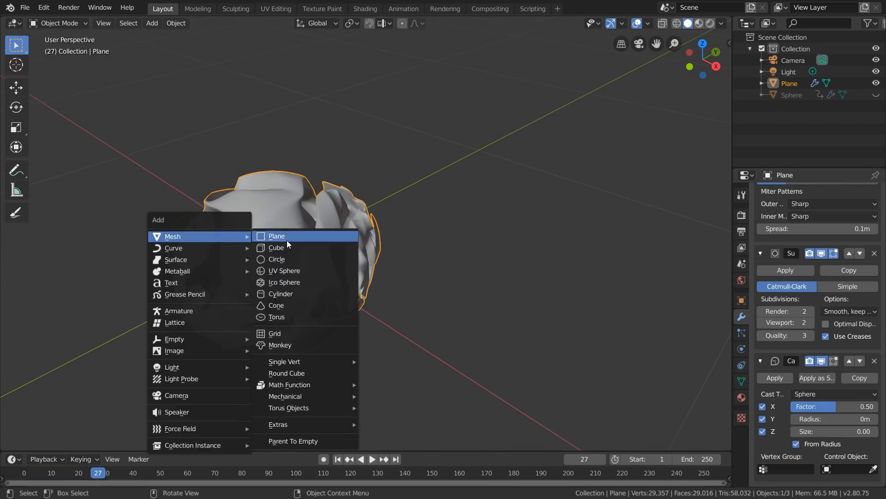
click(285, 271)
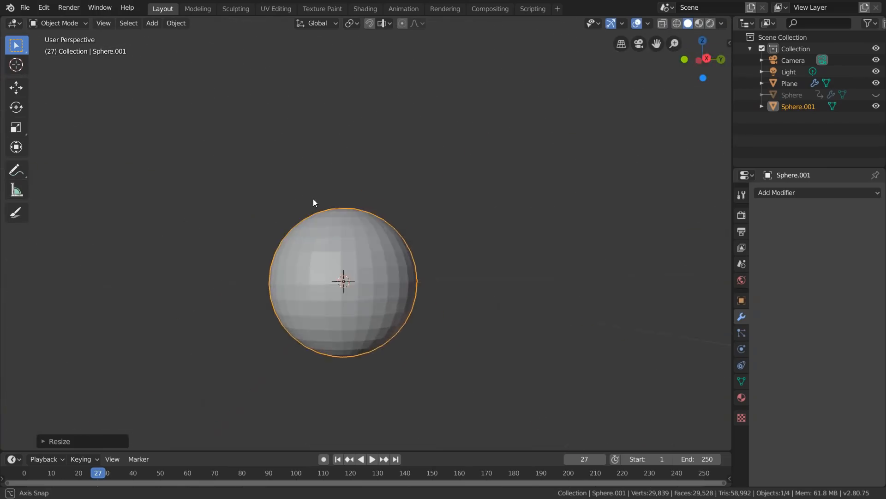